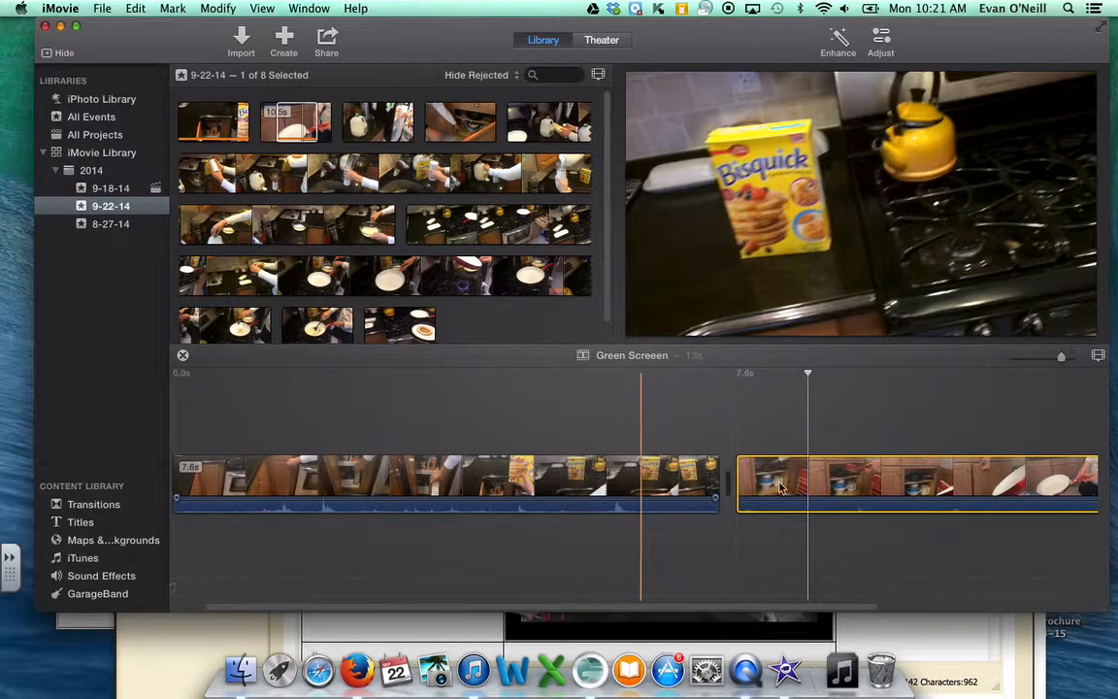
Trim about 2.1 seconds off the start of the first kitchen clip by dragging its left edge.
click(790, 493)
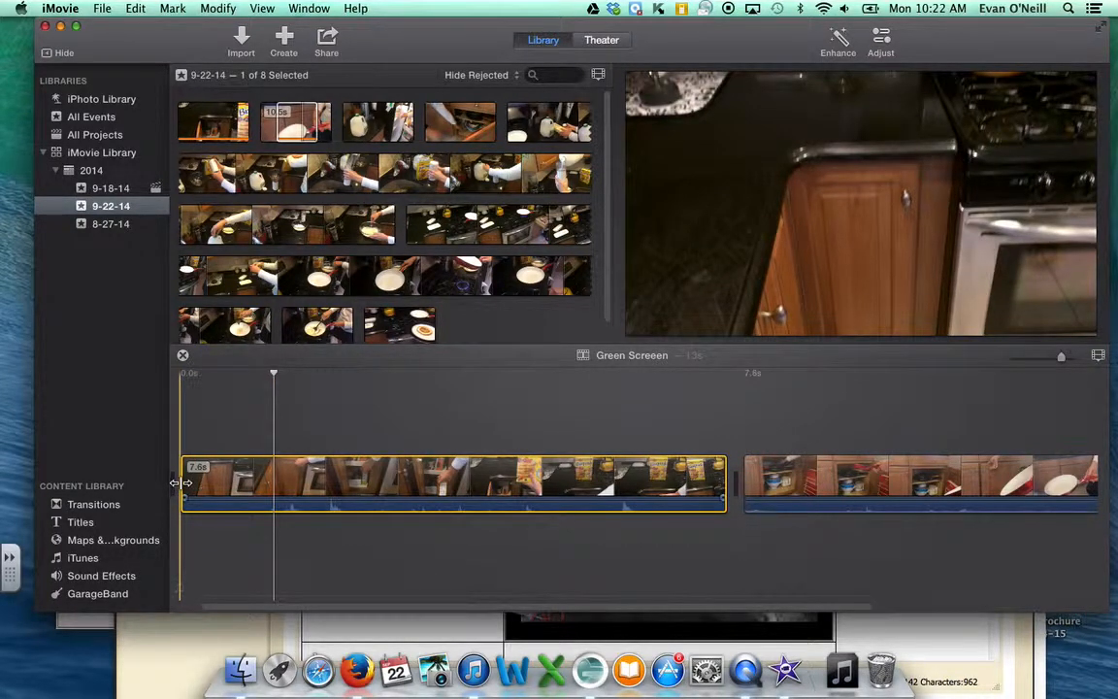
drag(185, 482, 250, 481)
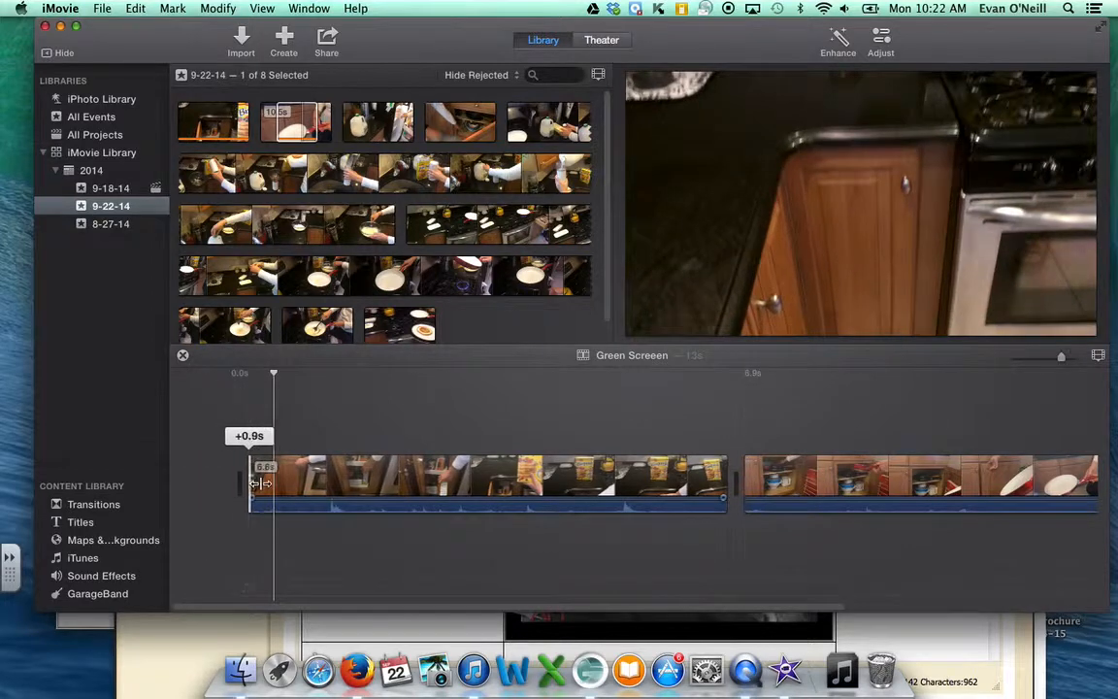
drag(252, 481, 302, 481)
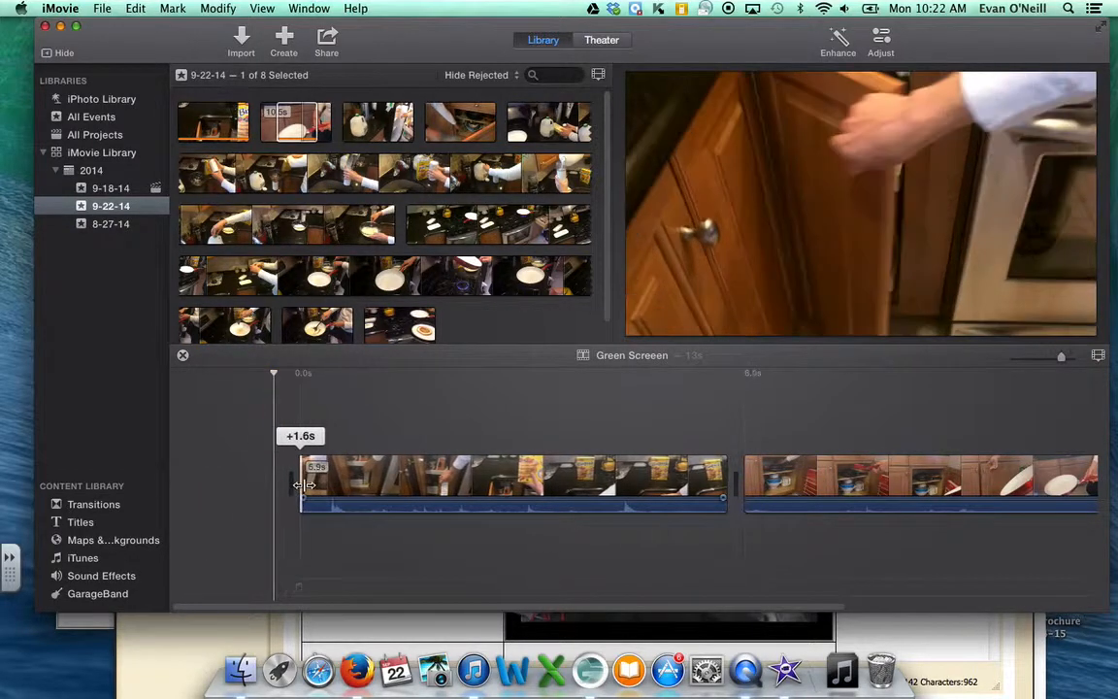
drag(299, 485, 319, 485)
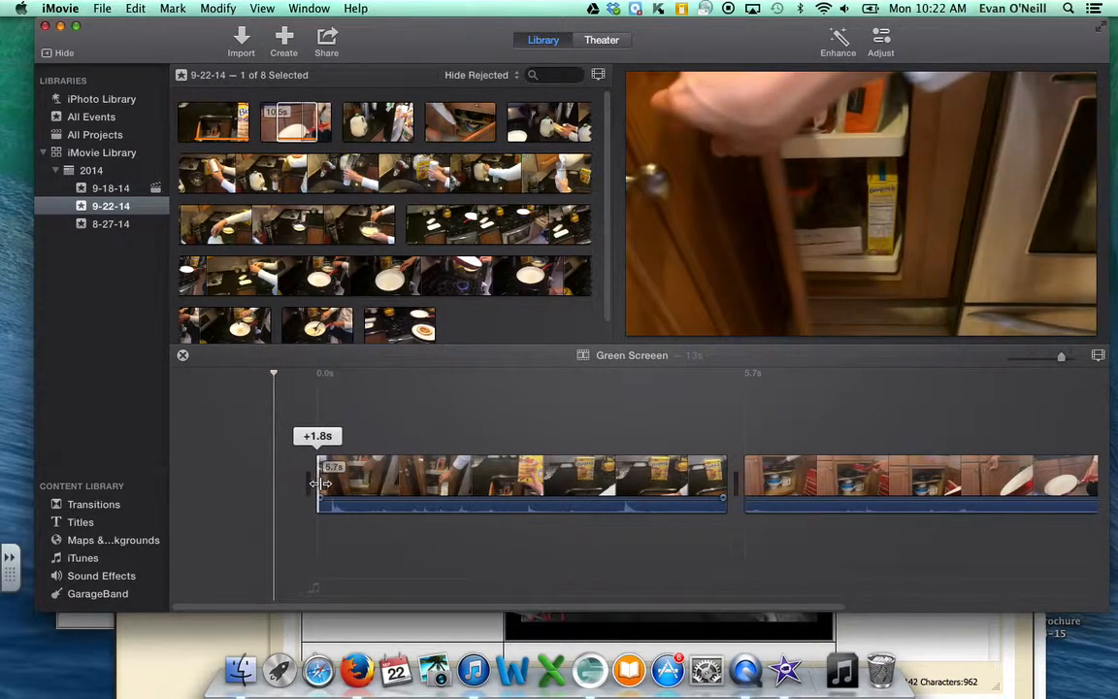
drag(315, 484, 334, 483)
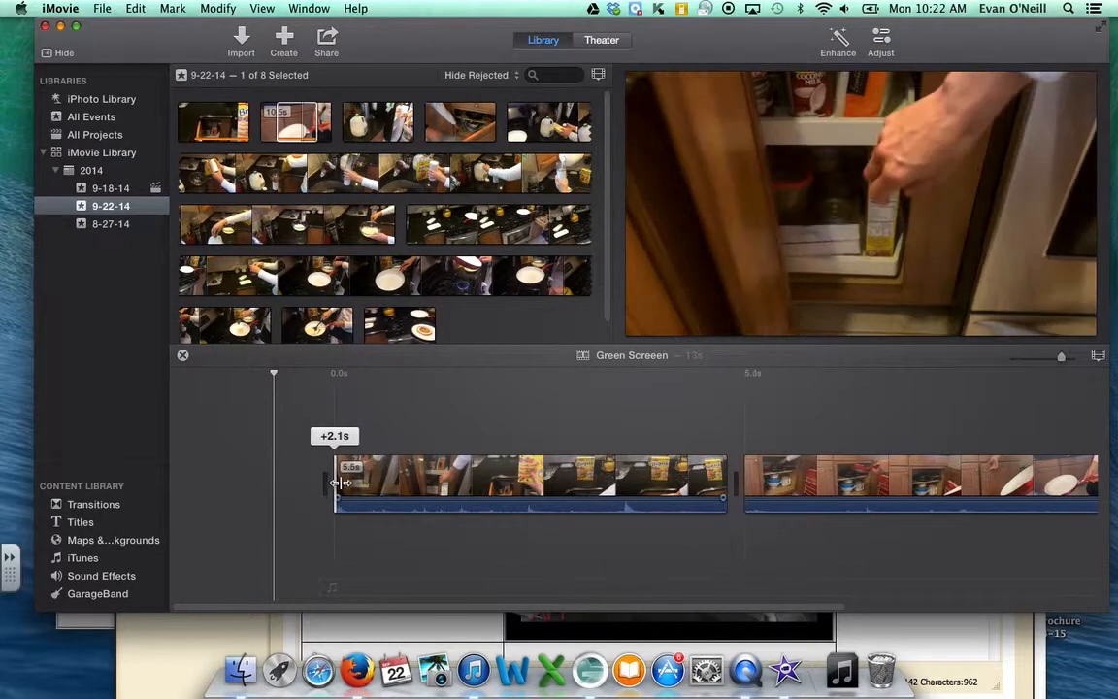
drag(334, 484, 345, 483)
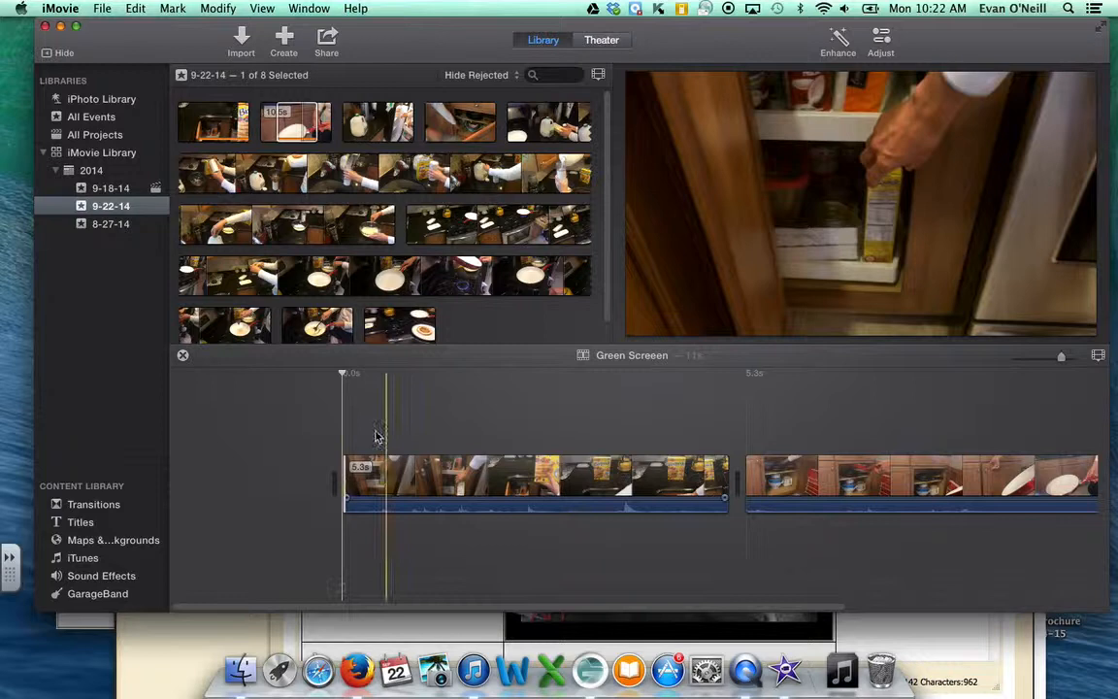
Deselect the trimmed clip and bring up the general editing commands.
click(407, 484)
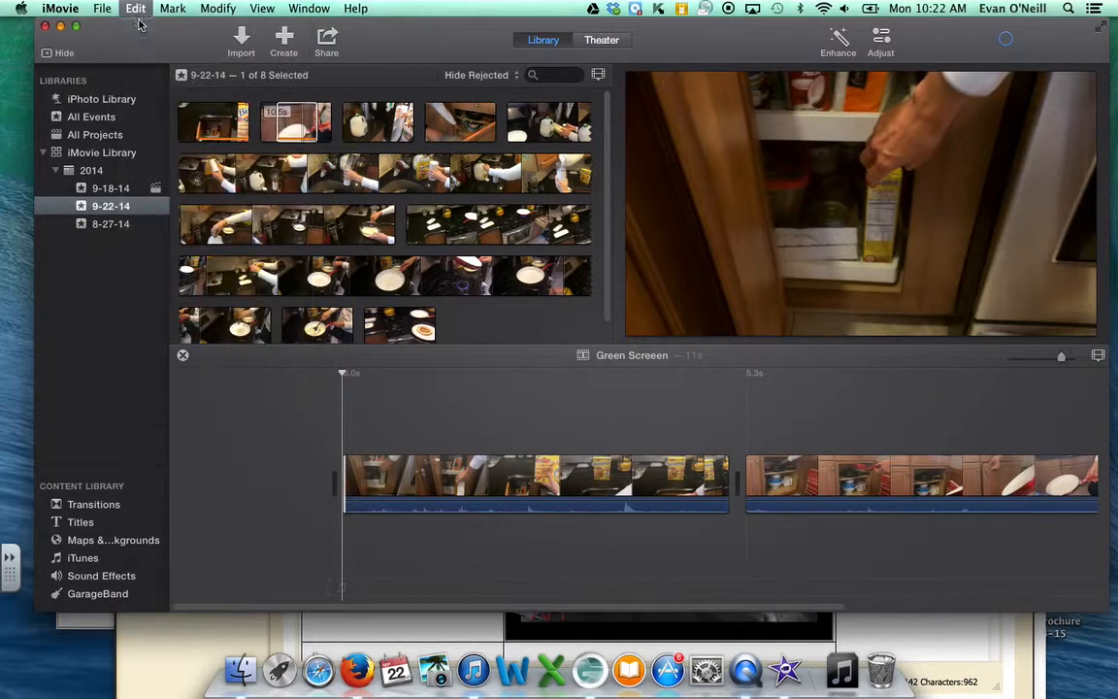
click(136, 8)
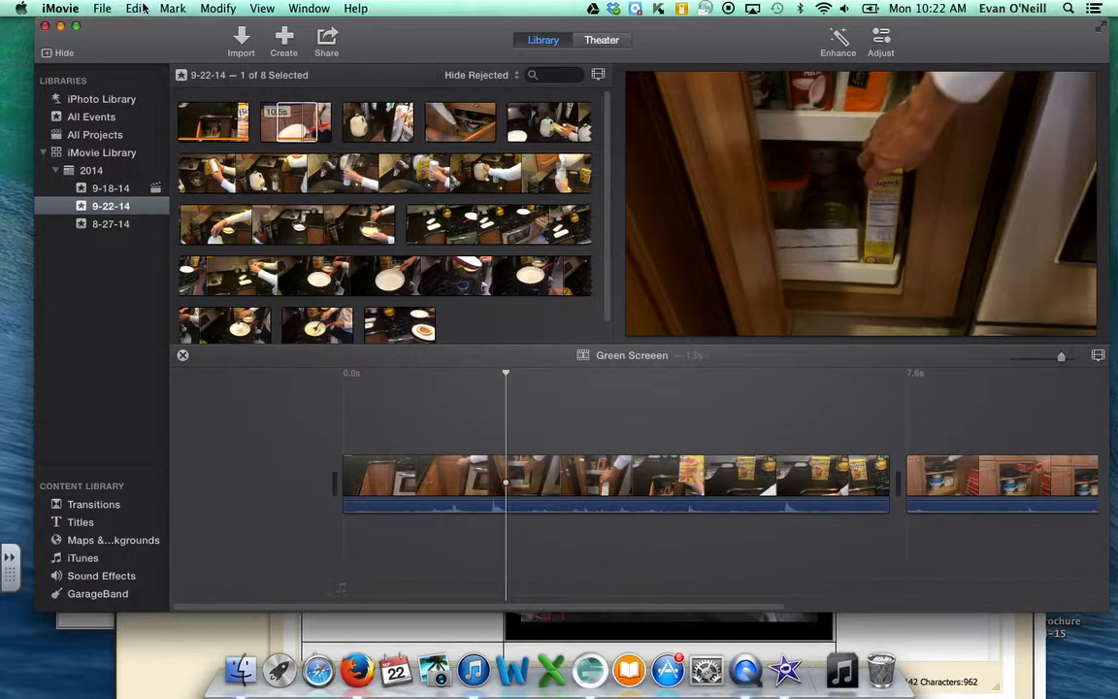
click(173, 8)
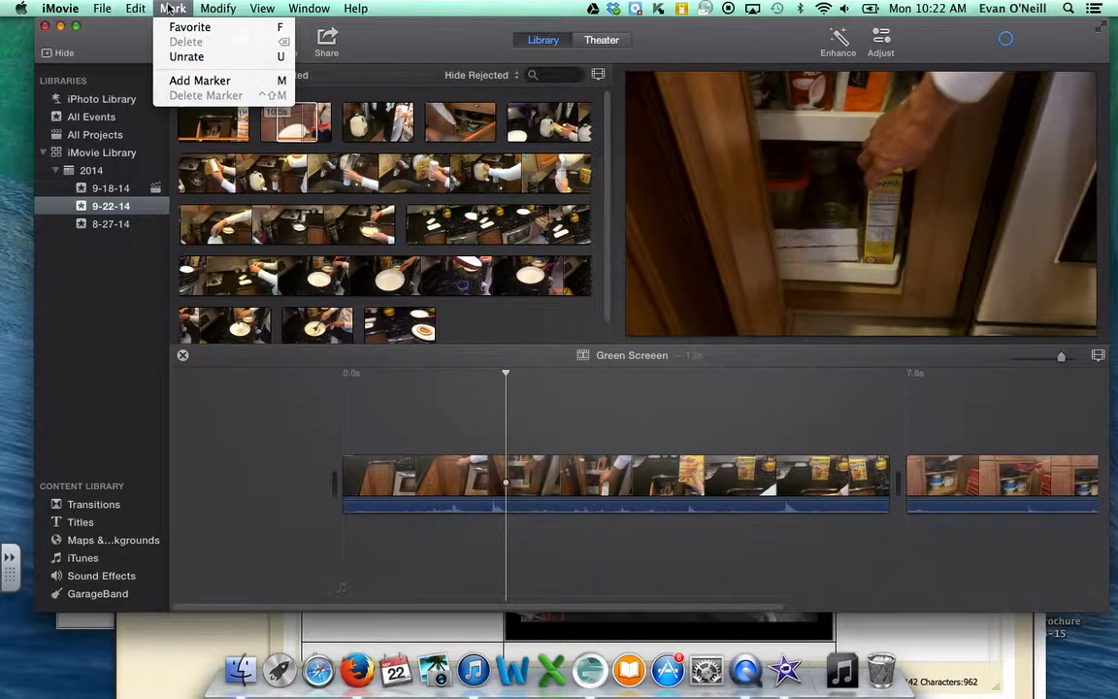
click(218, 8)
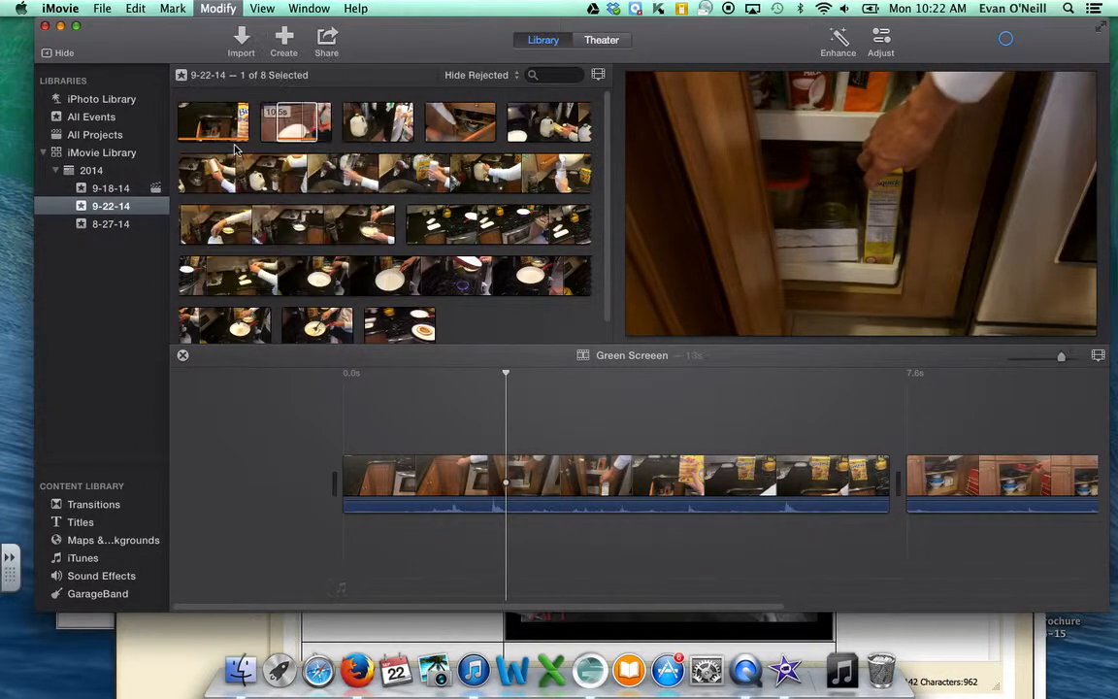
click(485, 437)
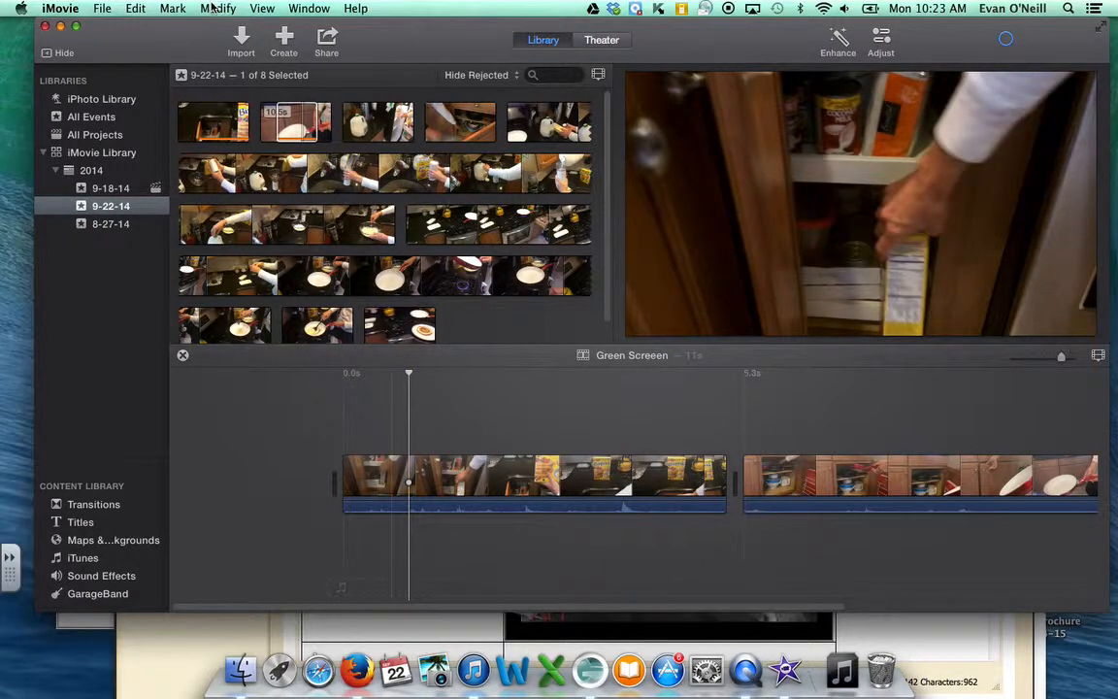
Bring up the Modify commands, ready to split the clip where the hand grabs the box.
click(217, 8)
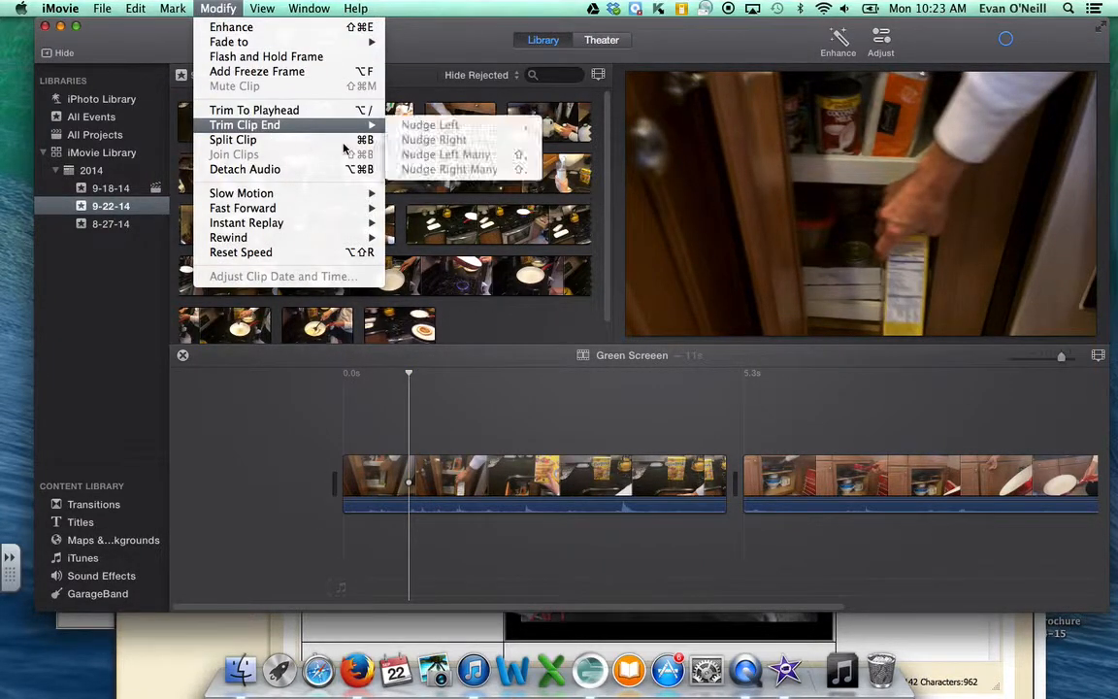
mouse_move(232, 140)
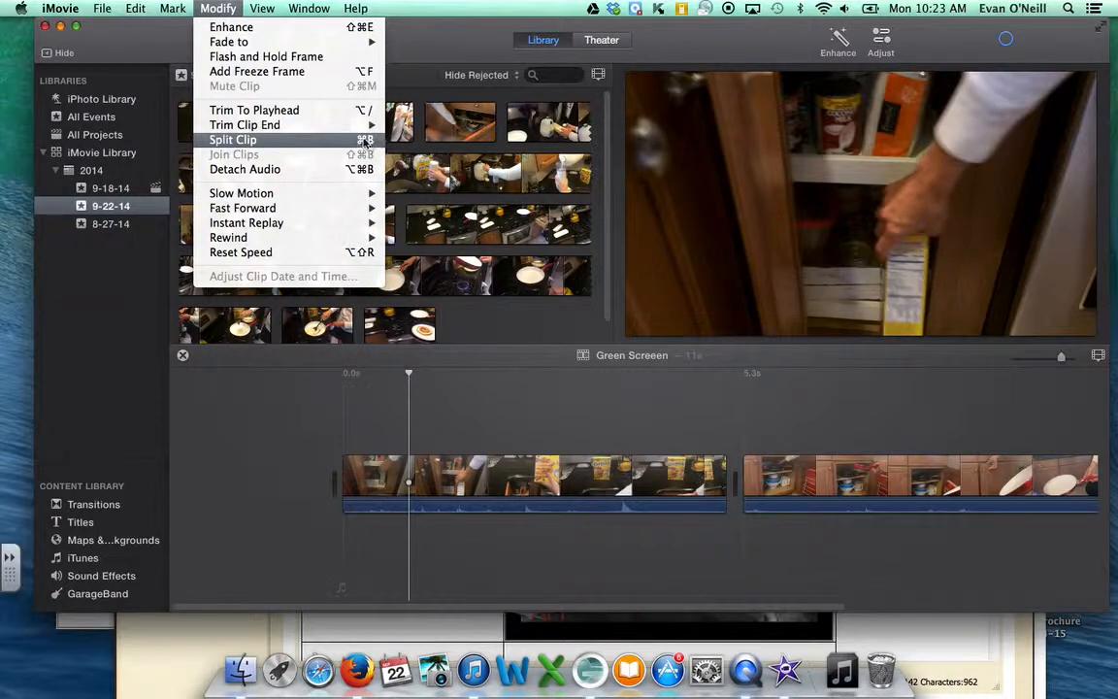